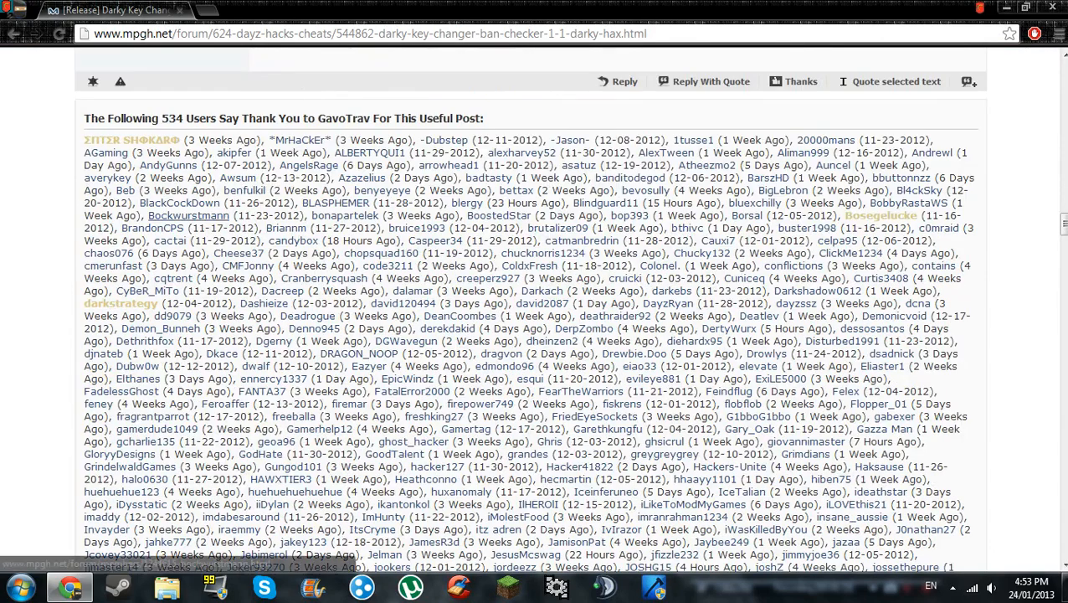
Step: Download Darky Key Changer_1.1_mpgh.net.zip from the post's Downloadable Files box
scroll("up", 3)
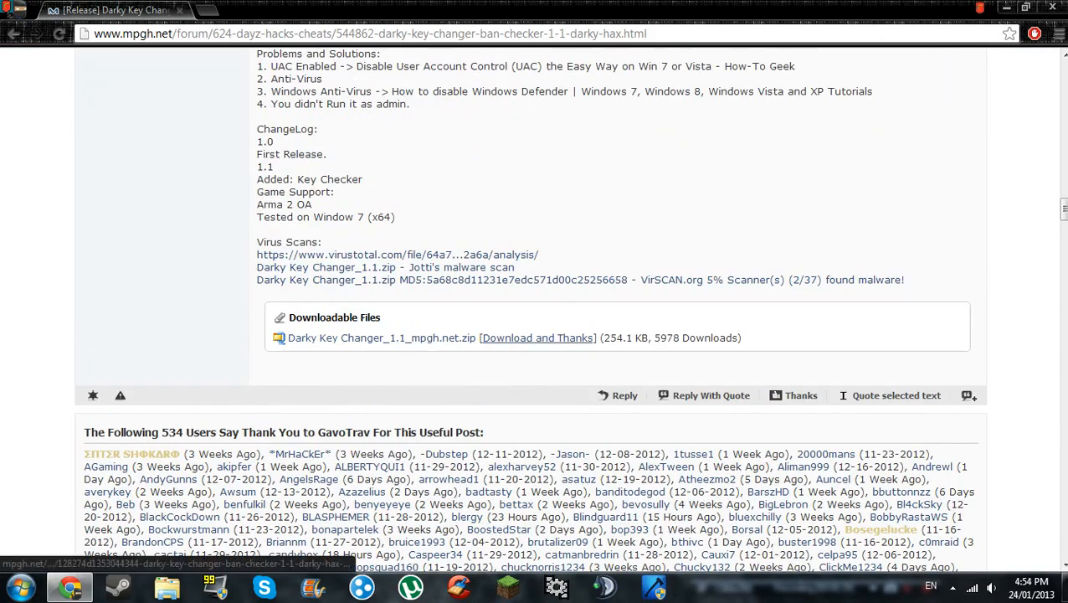
left_click(537, 337)
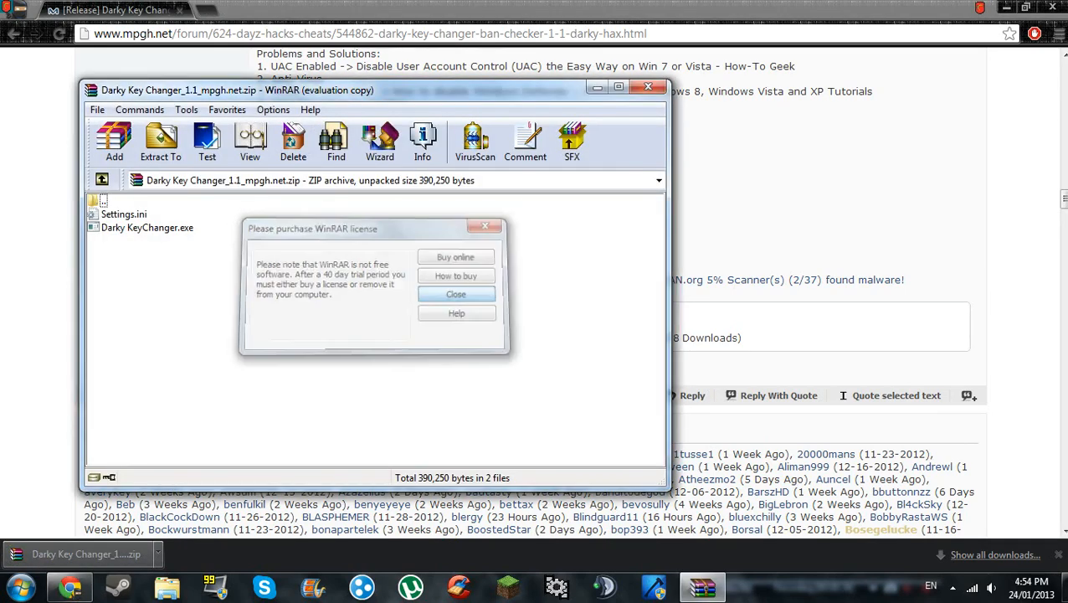
Step: Dismiss the WinRAR nag and extract Settings.ini and Darky KeyChanger.exe to the desktop
left_click(456, 294)
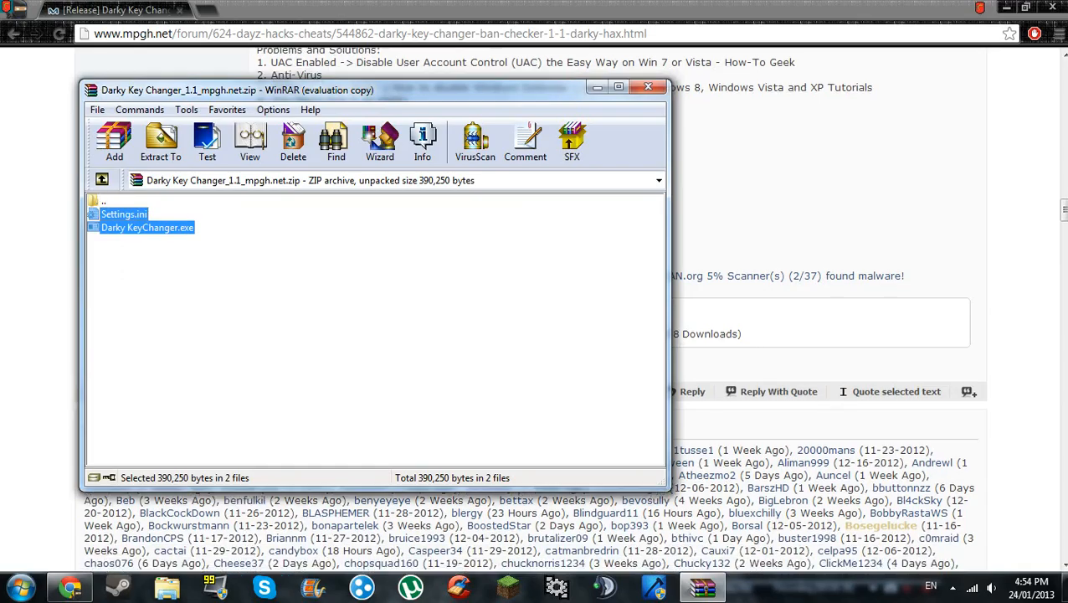
left_click(643, 87)
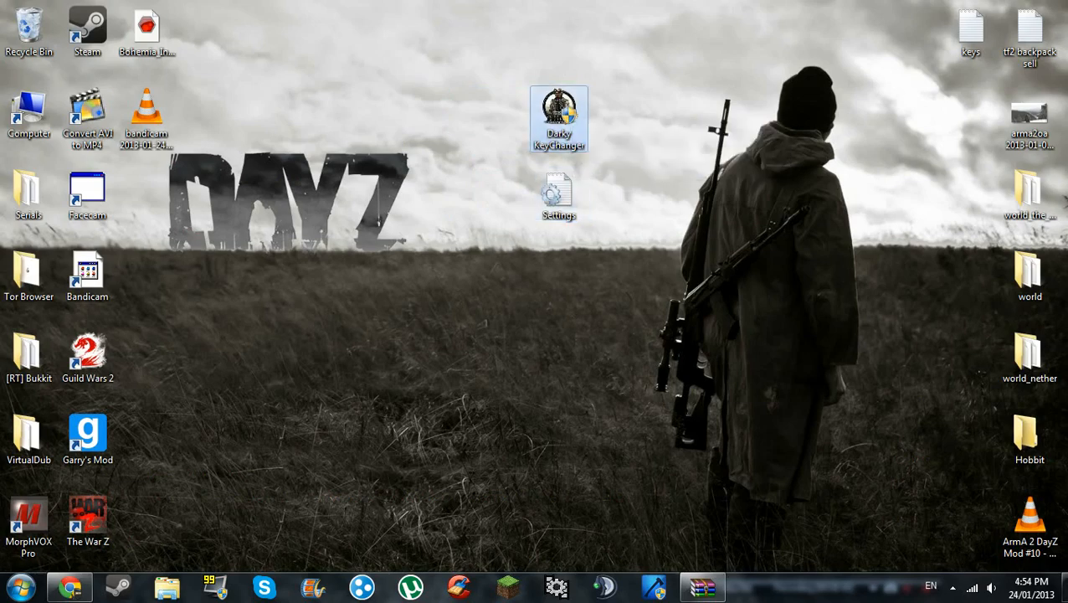
Step: Launch Darky KeyChanger and browse the Conversion, Key Changer and Ban Checker/Key Checker tabs
double_click(561, 109)
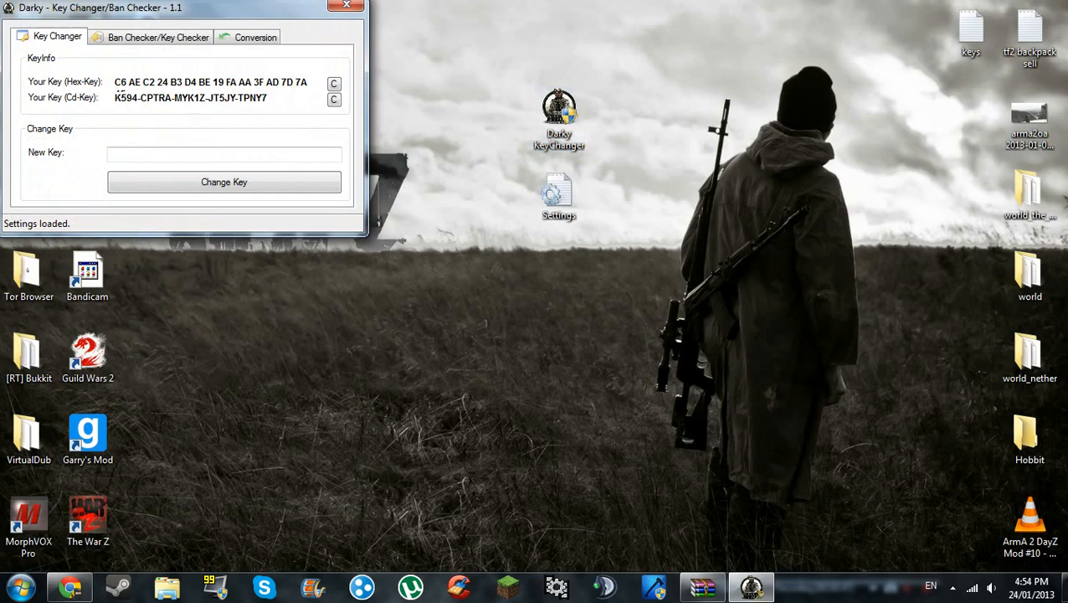
left_click(255, 37)
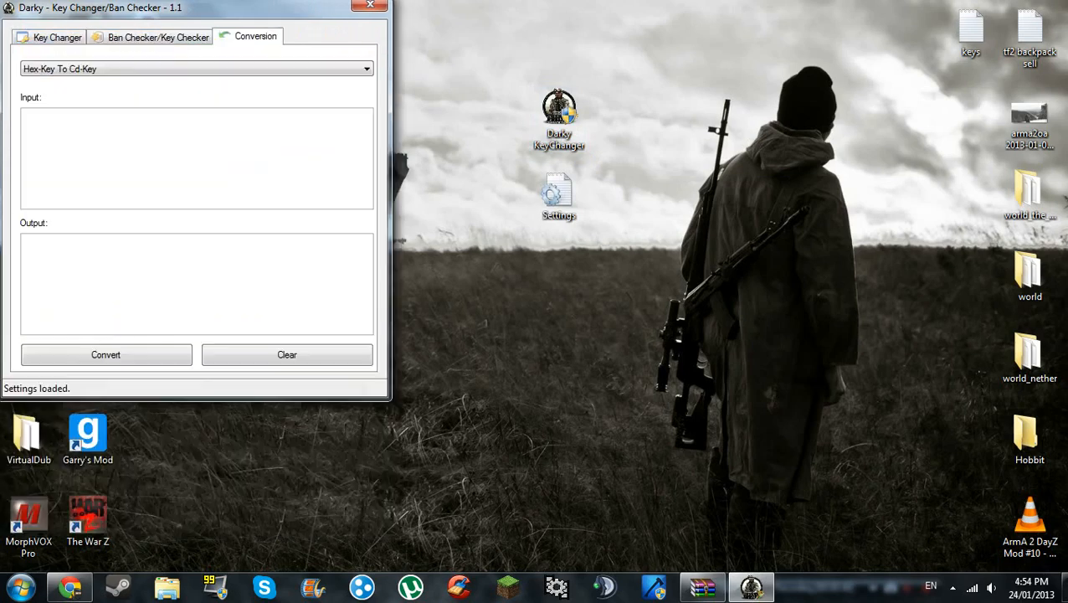
left_click(53, 37)
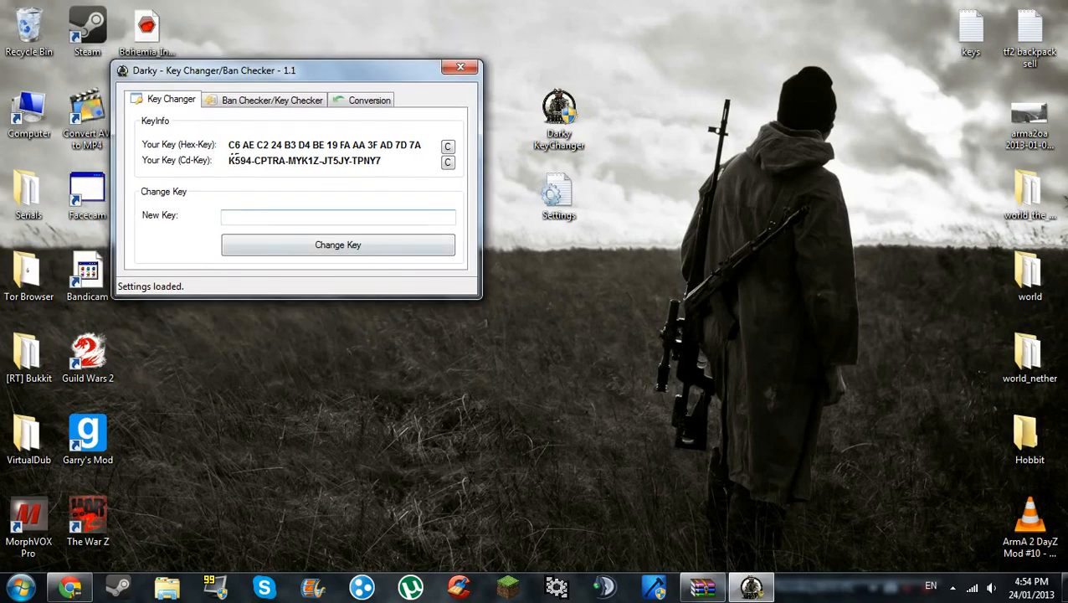
left_click(272, 100)
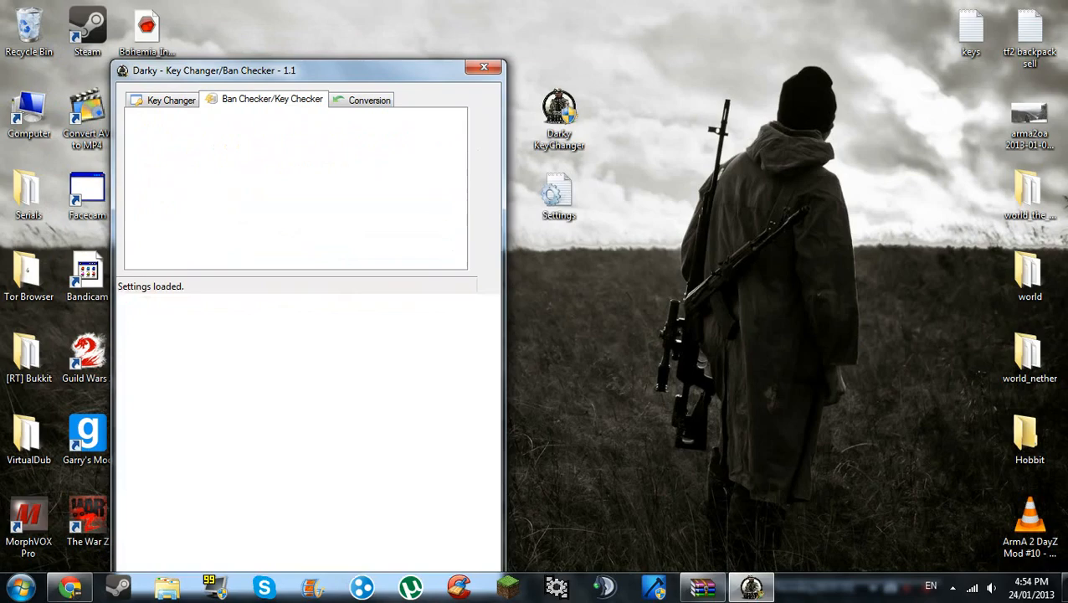
left_click(169, 100)
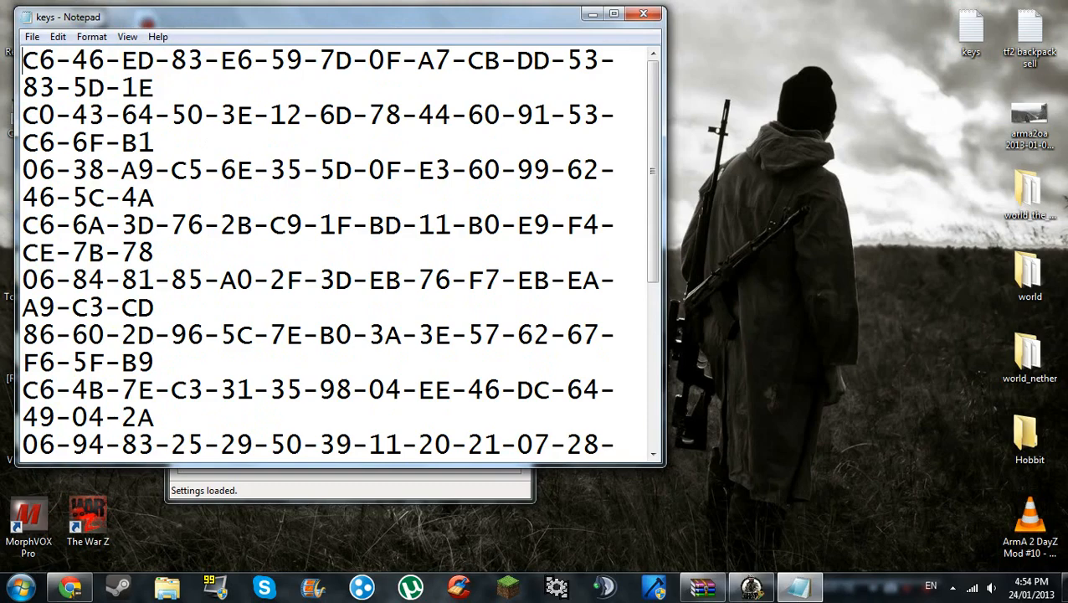
left_click_drag(23, 60, 154, 87)
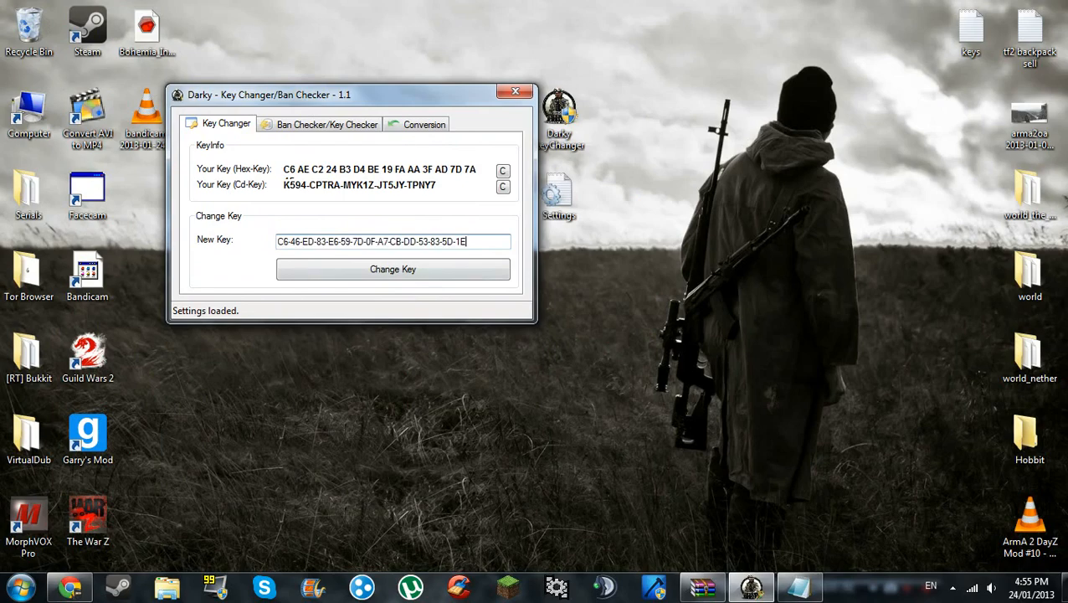
left_click(392, 268)
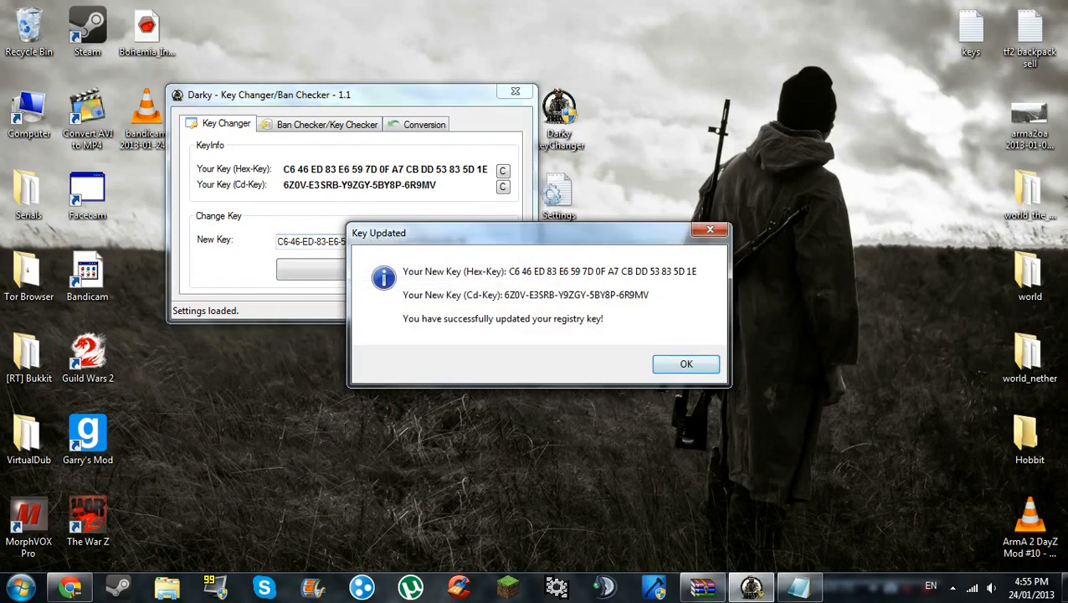
left_click(685, 363)
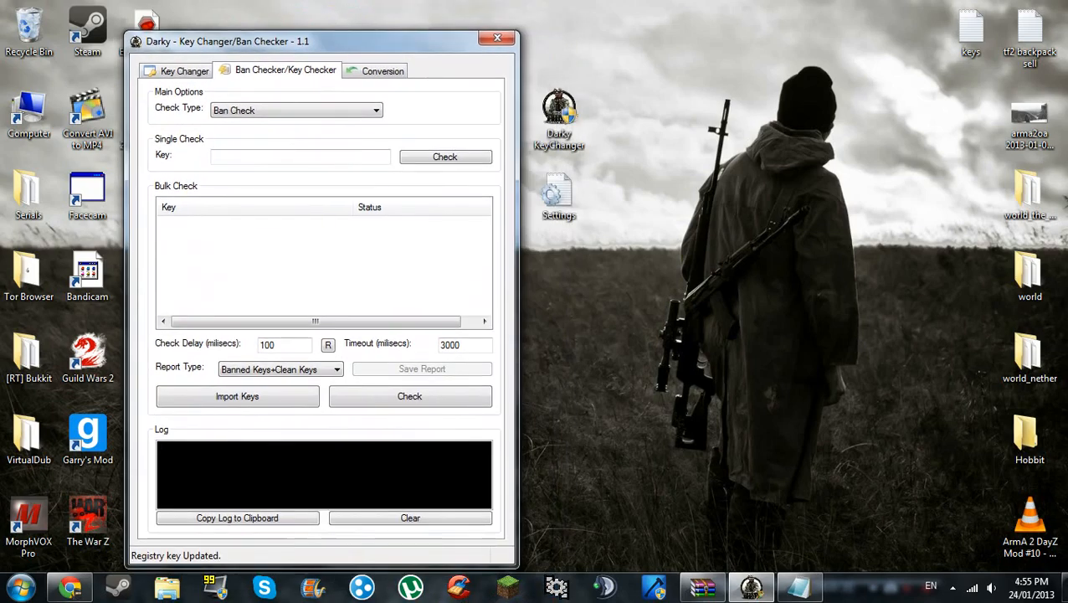
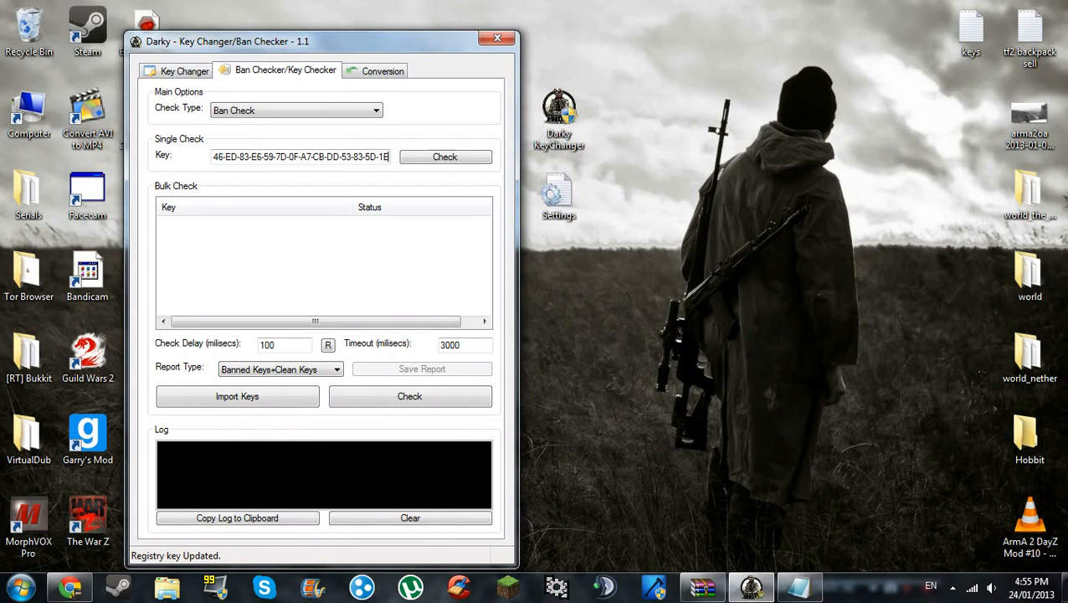
left_click(445, 156)
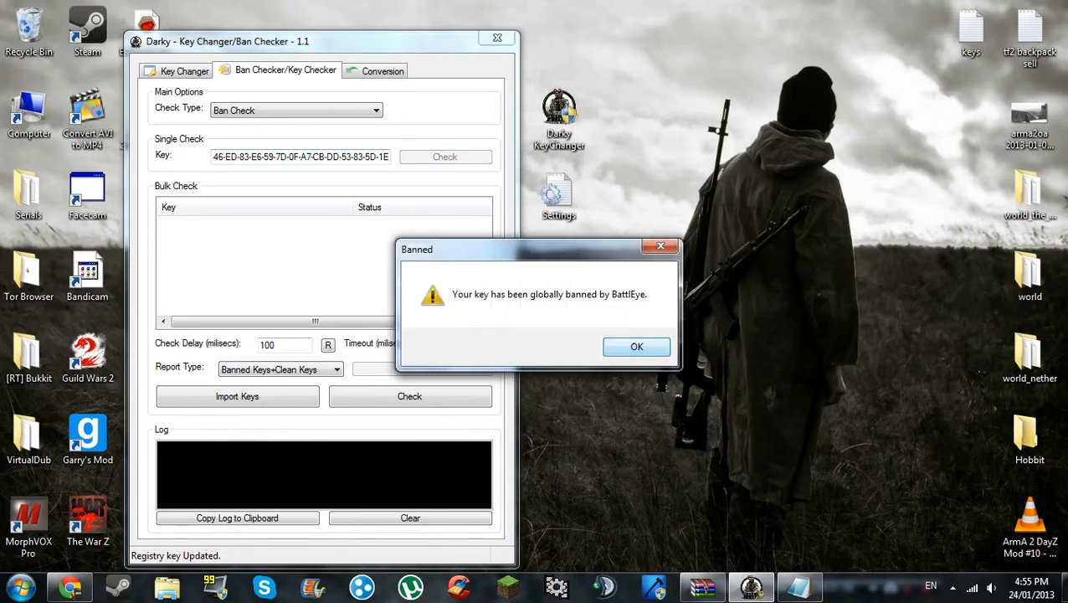
left_click(636, 346)
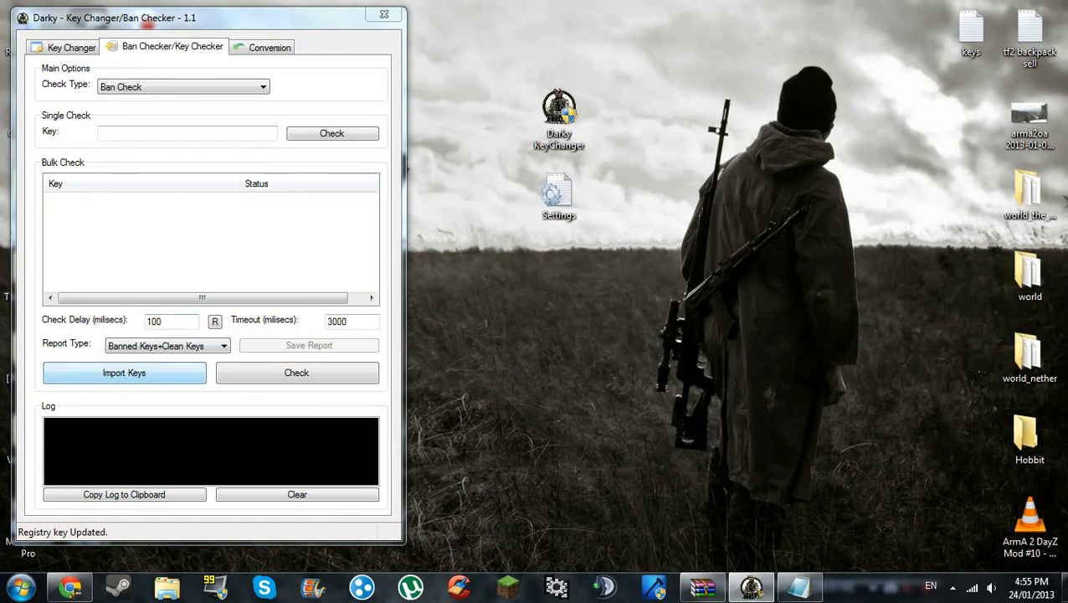
Step: Import the keys text file and bulk-check its 13 keys: 13 banned, 0 clean
left_click(124, 372)
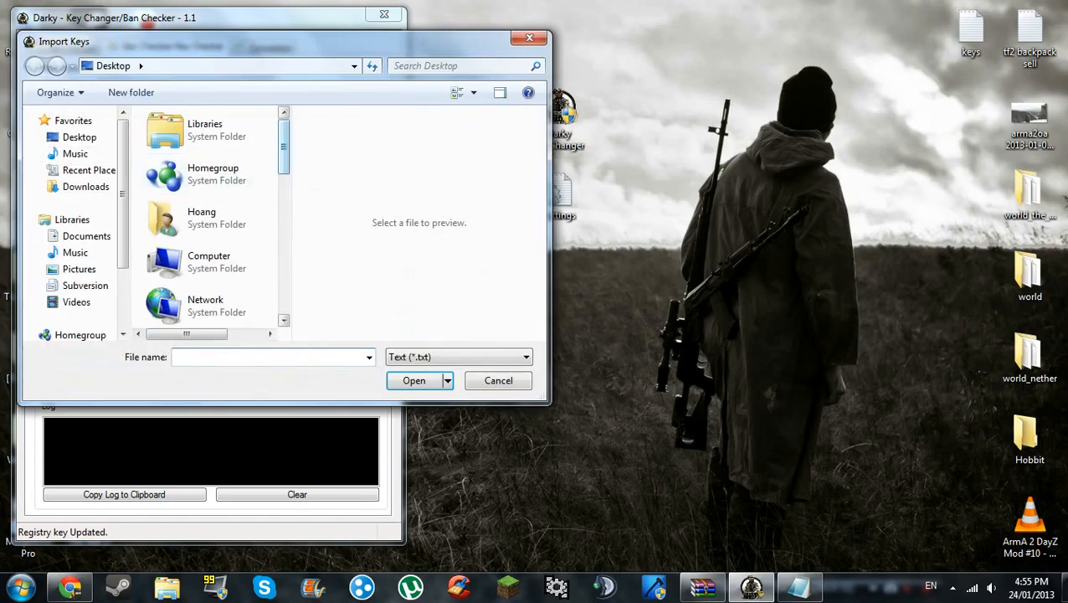
left_click(195, 262)
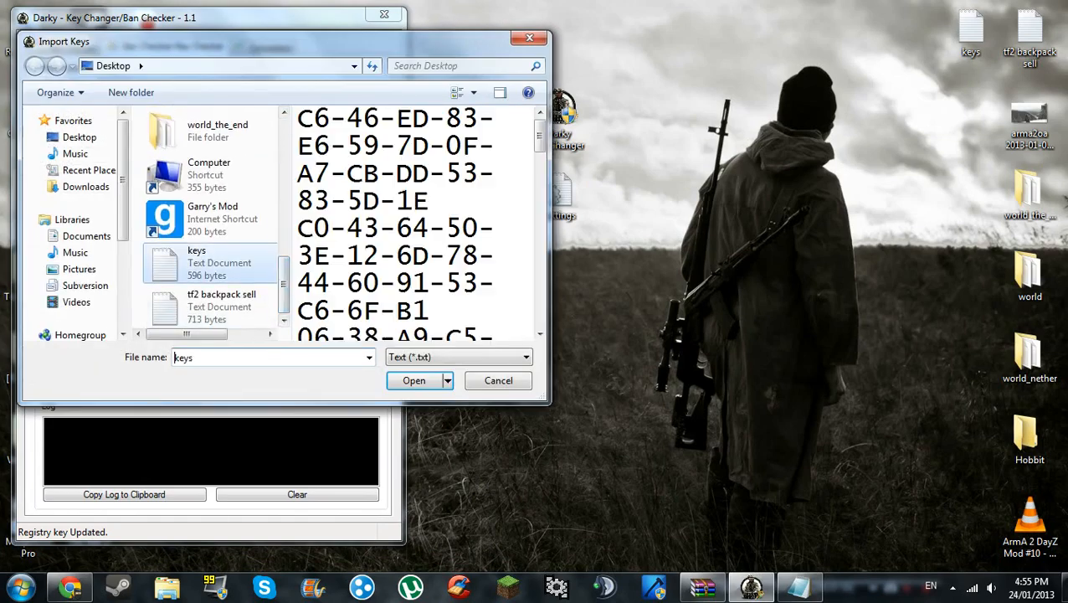
left_click(413, 380)
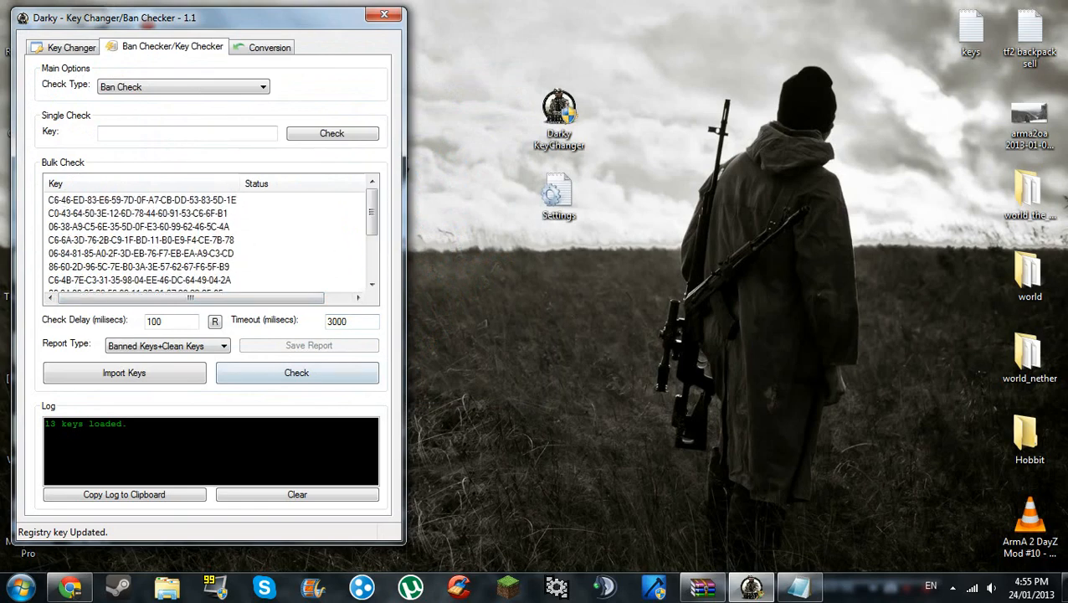
left_click(296, 372)
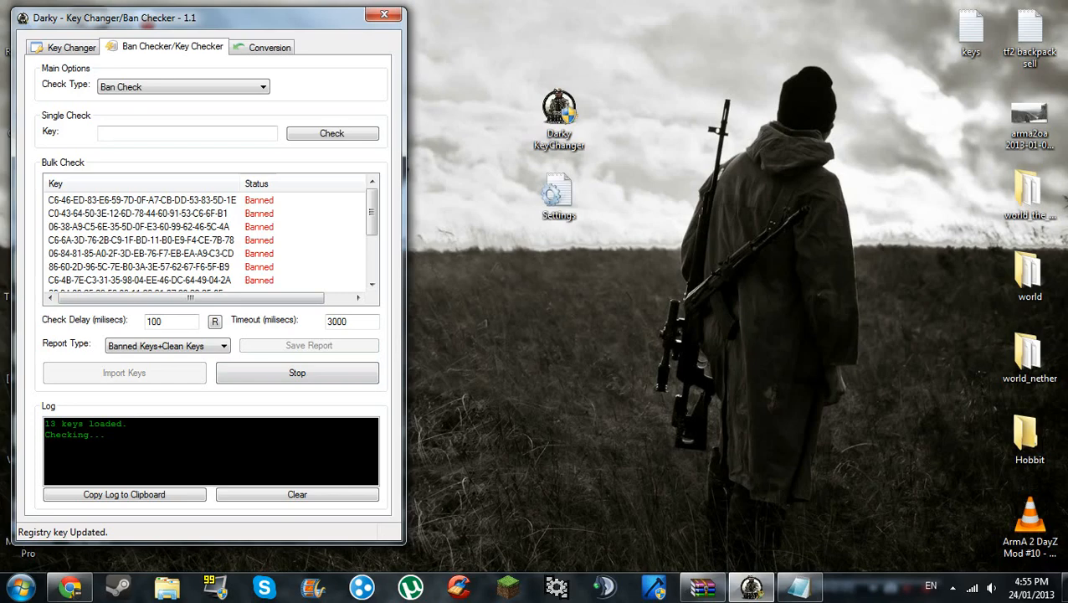
scroll("down", 3)
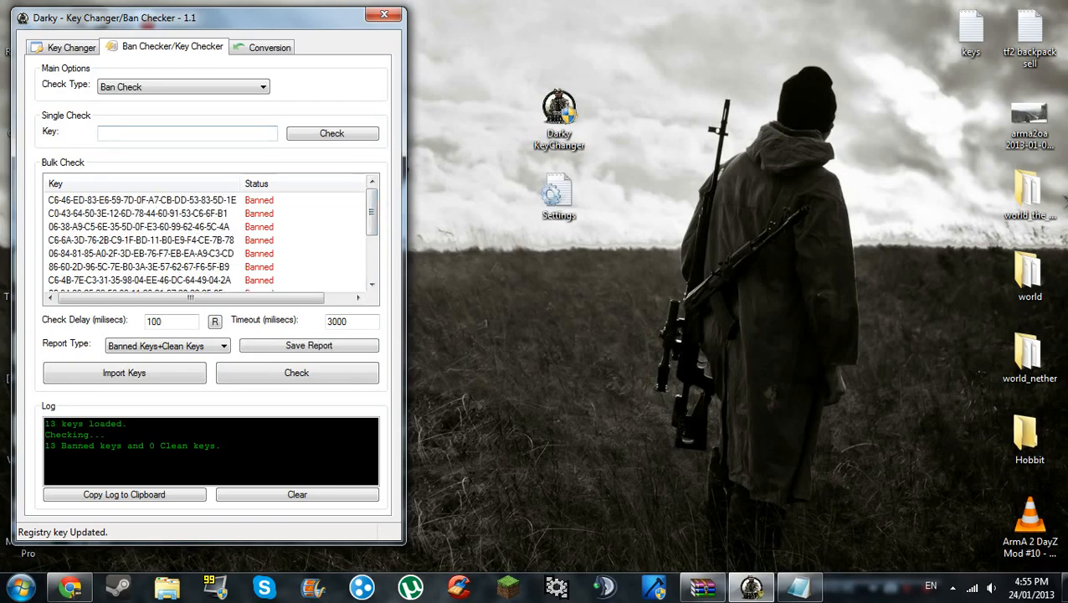
Step: Bring up the Conversion tab
left_click(261, 46)
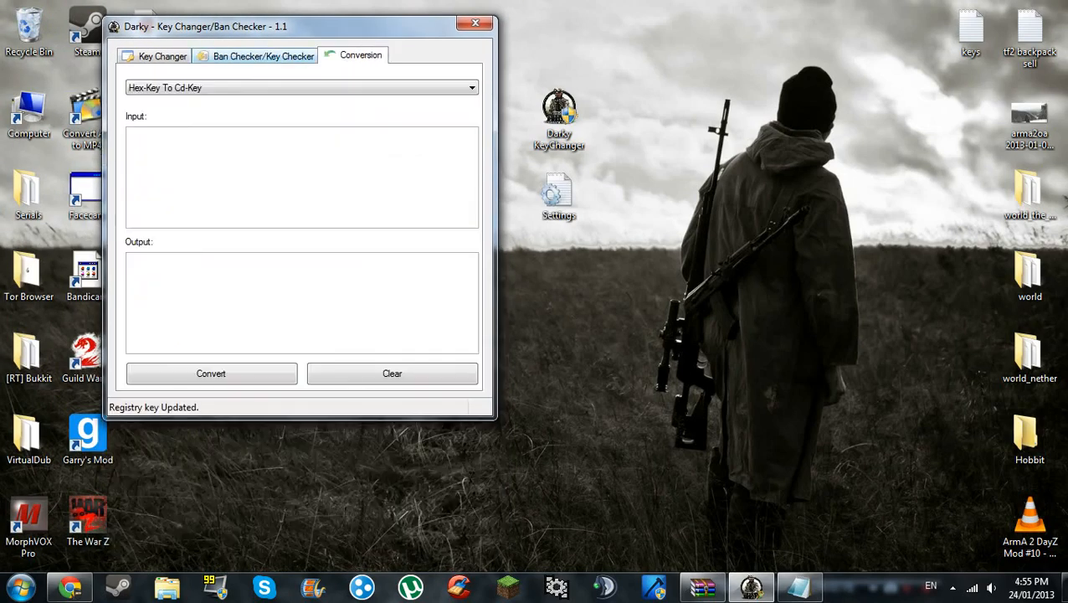
left_click(164, 55)
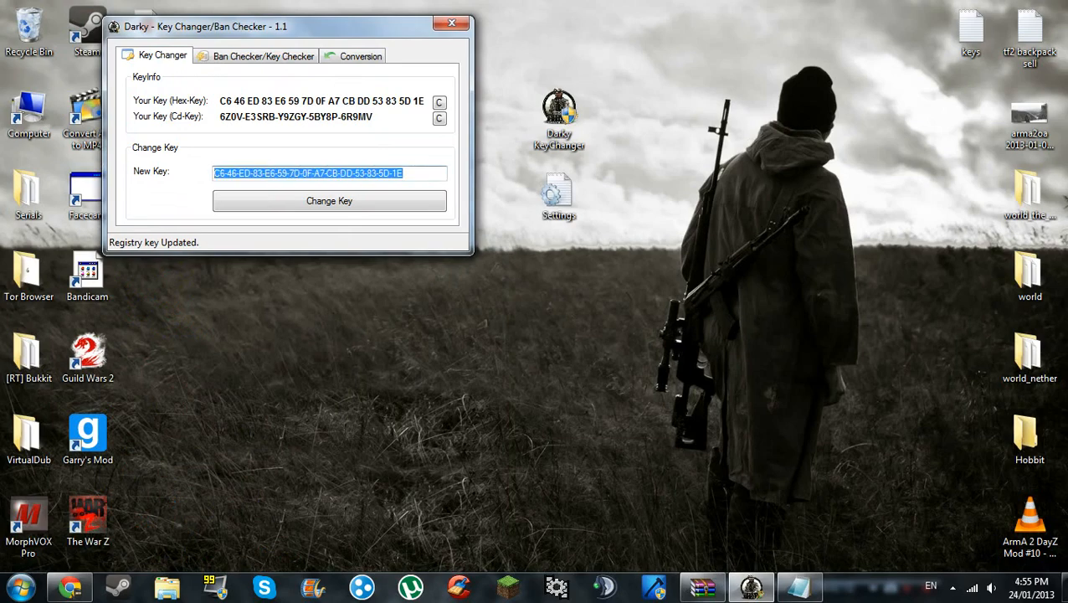
left_click(796, 584)
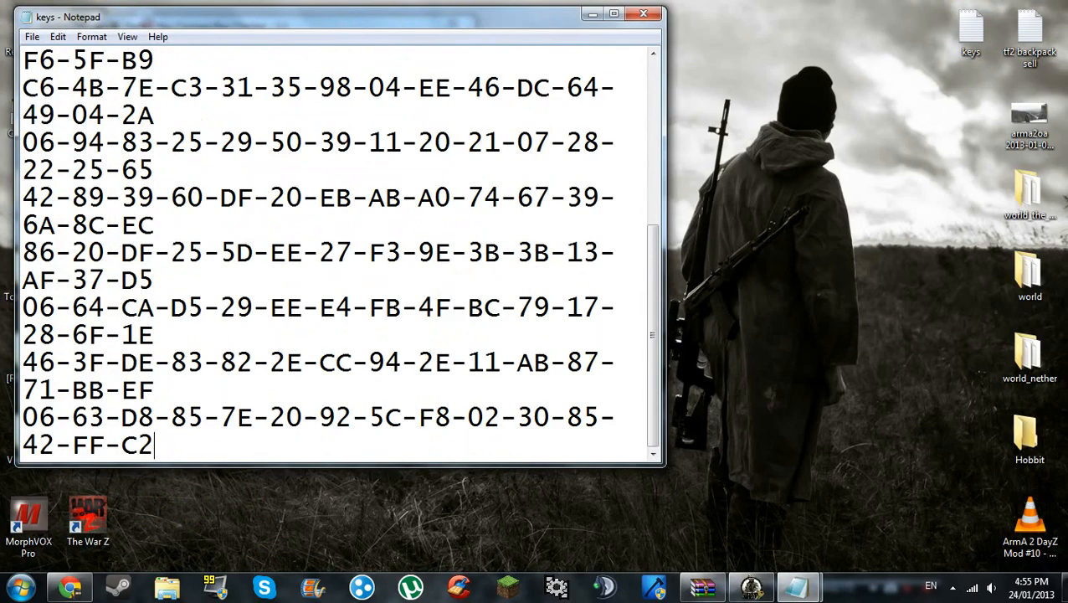
triple_click(167, 418)
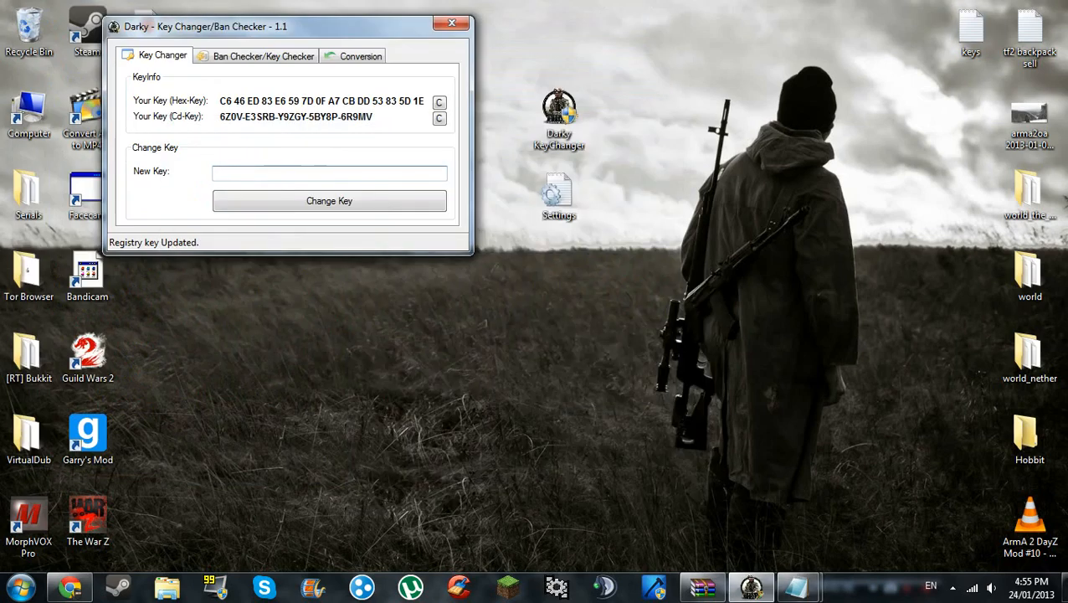
left_click(329, 200)
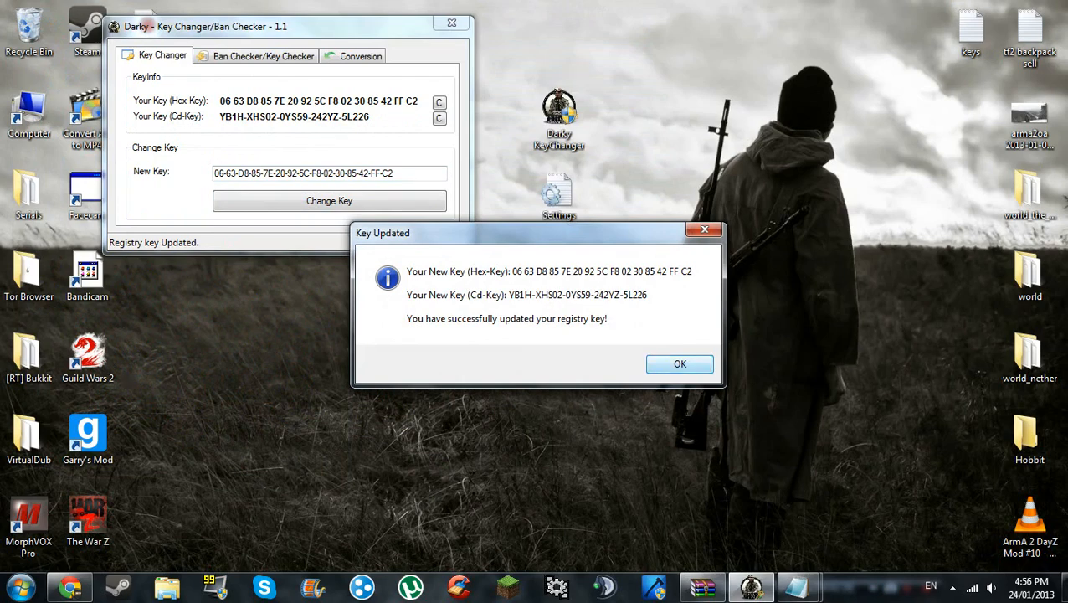
left_click(680, 363)
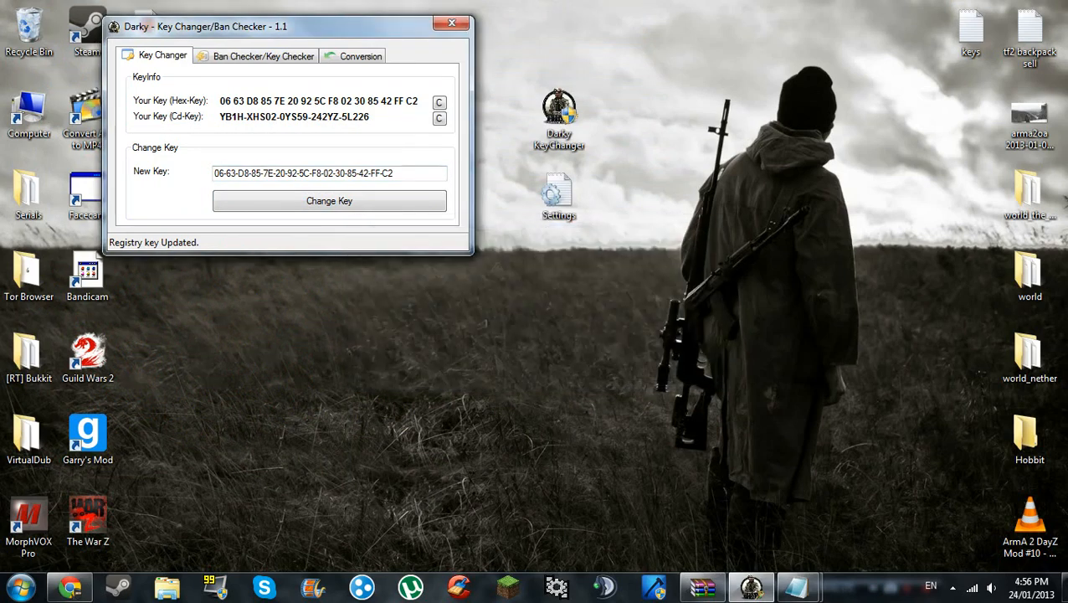
left_click(447, 23)
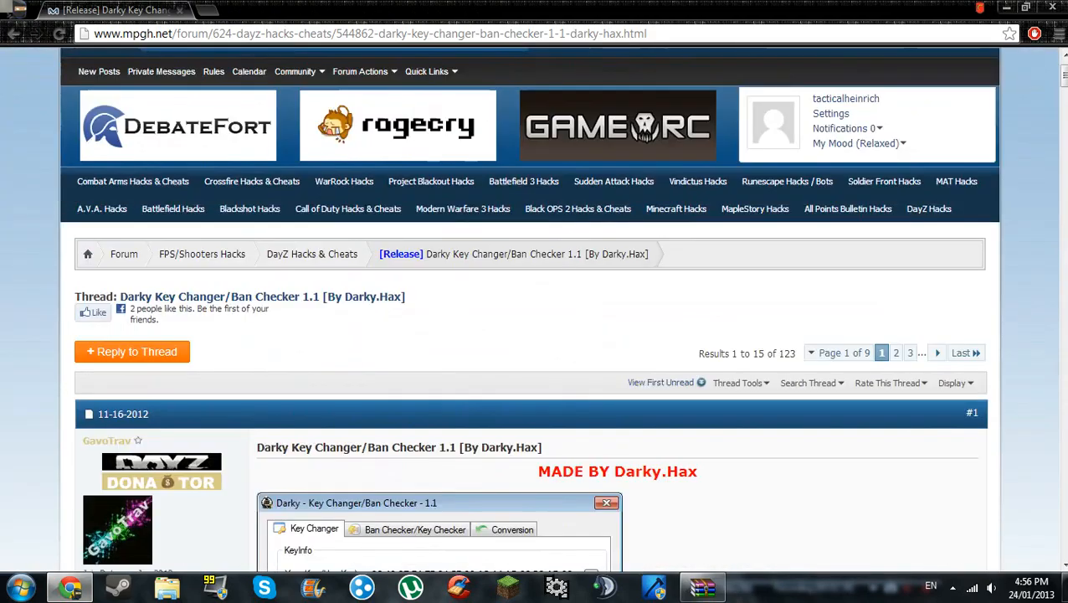
Step: Scroll the mpgh.net thread to Virus Scans and open the VirusTotal report (4/46 detections)
scroll("down", 3)
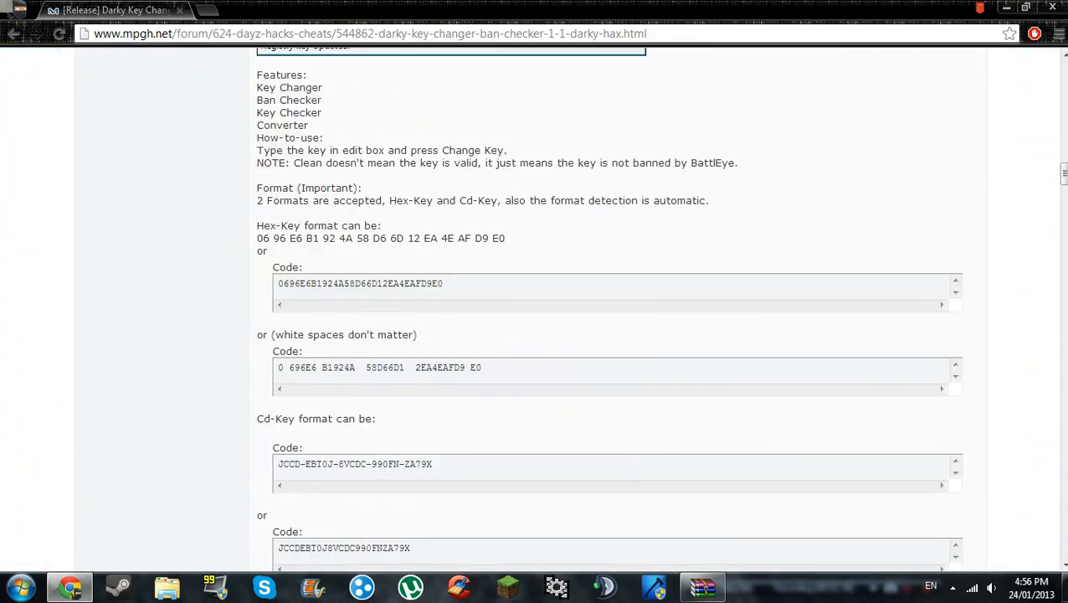
scroll("down", 3)
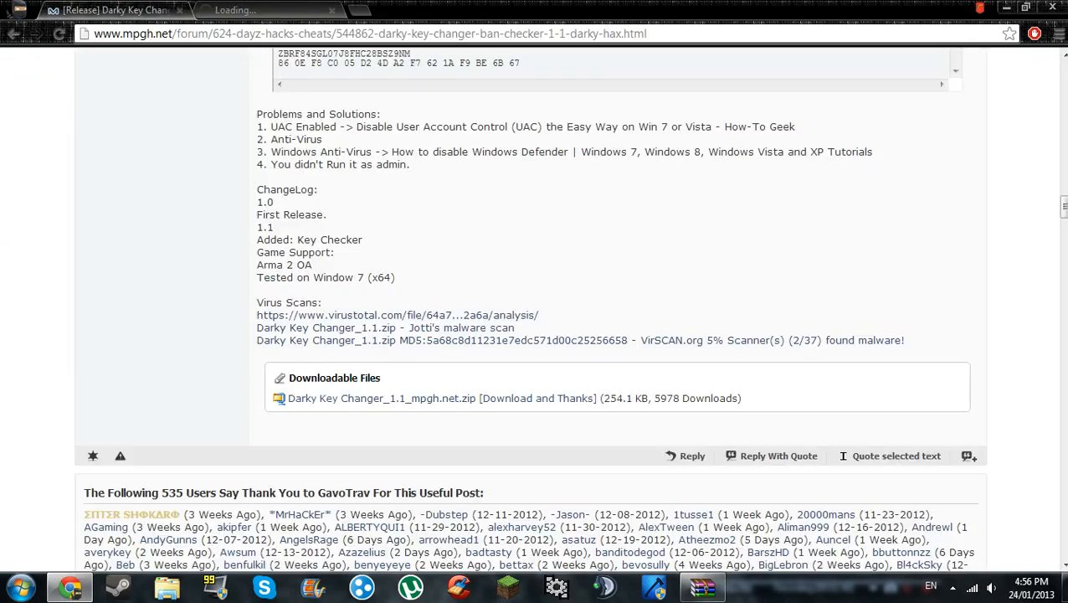
left_click(385, 327)
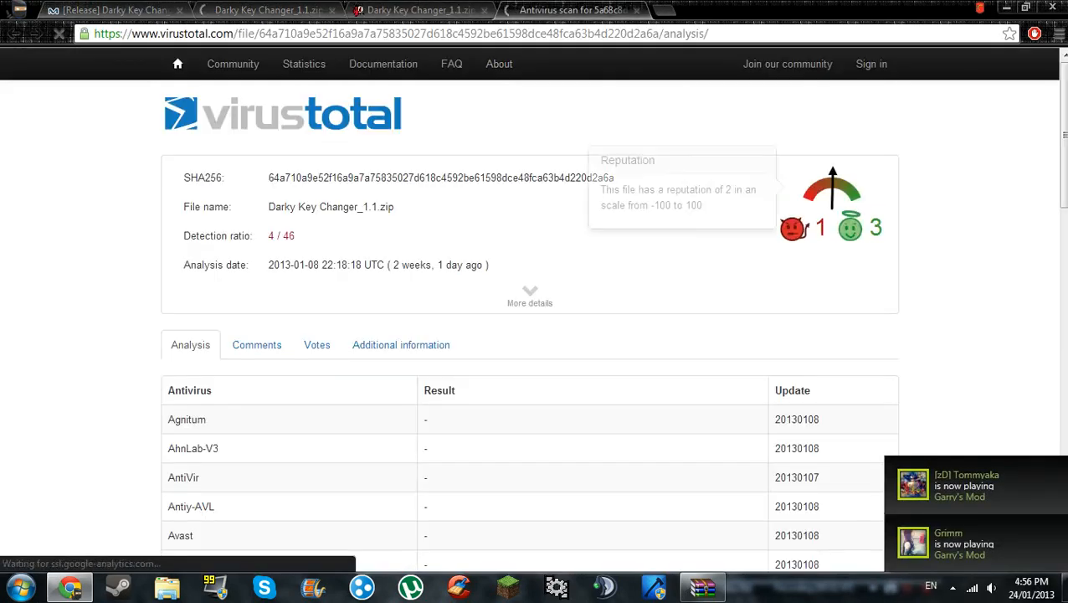
Step: Scroll through the VirusTotal 4/46 and VirSCAN 2/37 detection tables for the zip
scroll("down", 3)
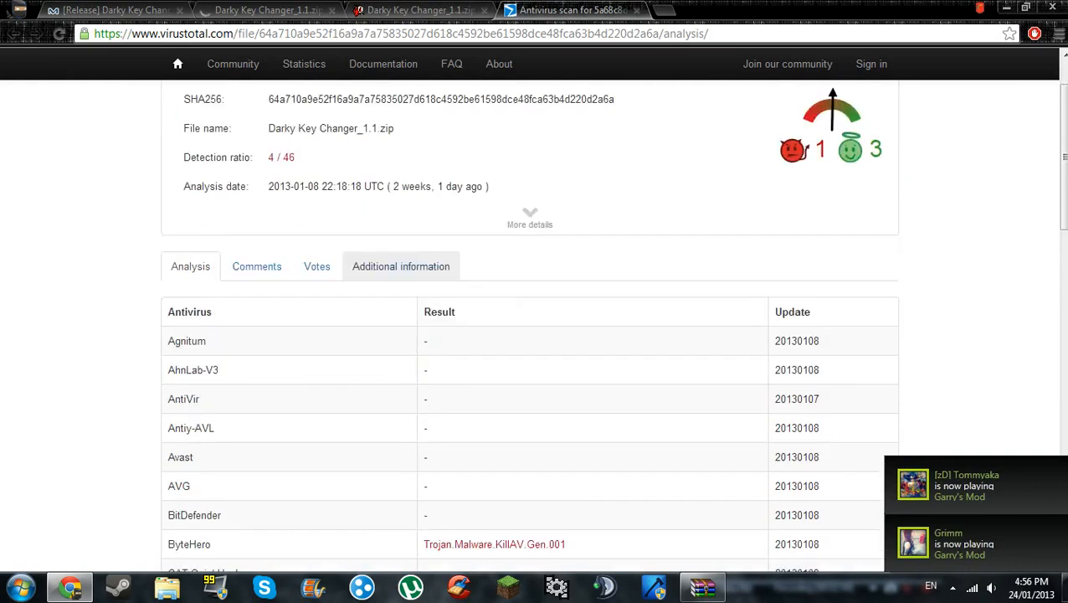
scroll("down", 3)
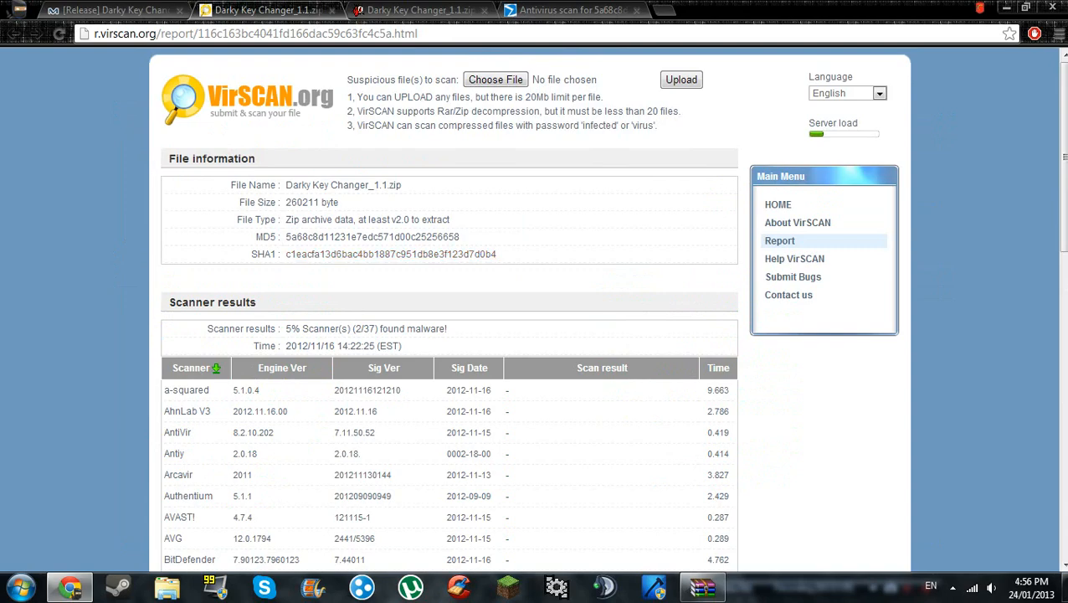
scroll("down", 3)
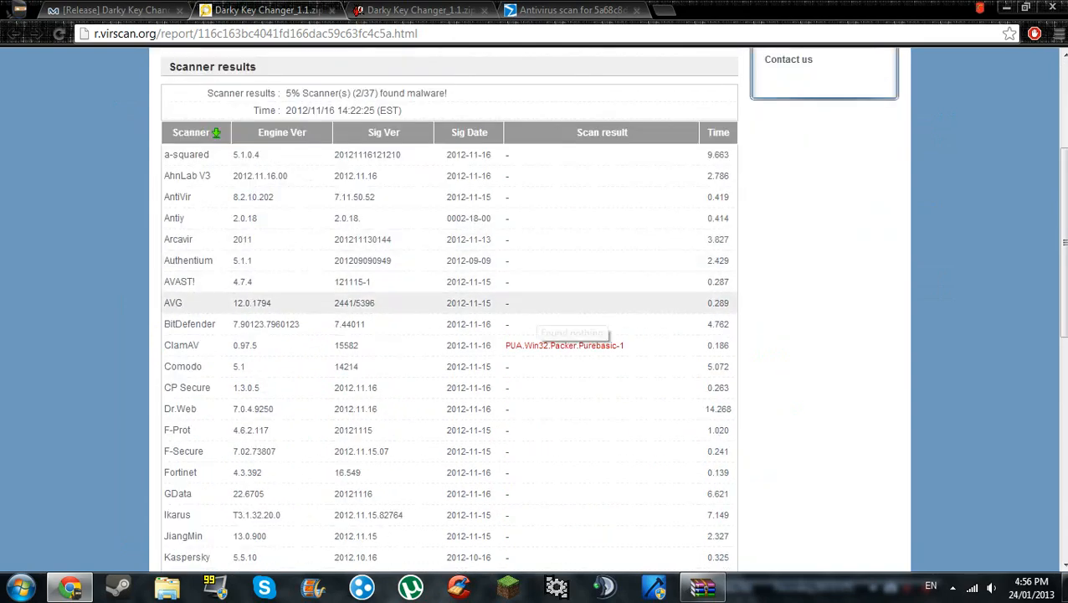
scroll("down", 3)
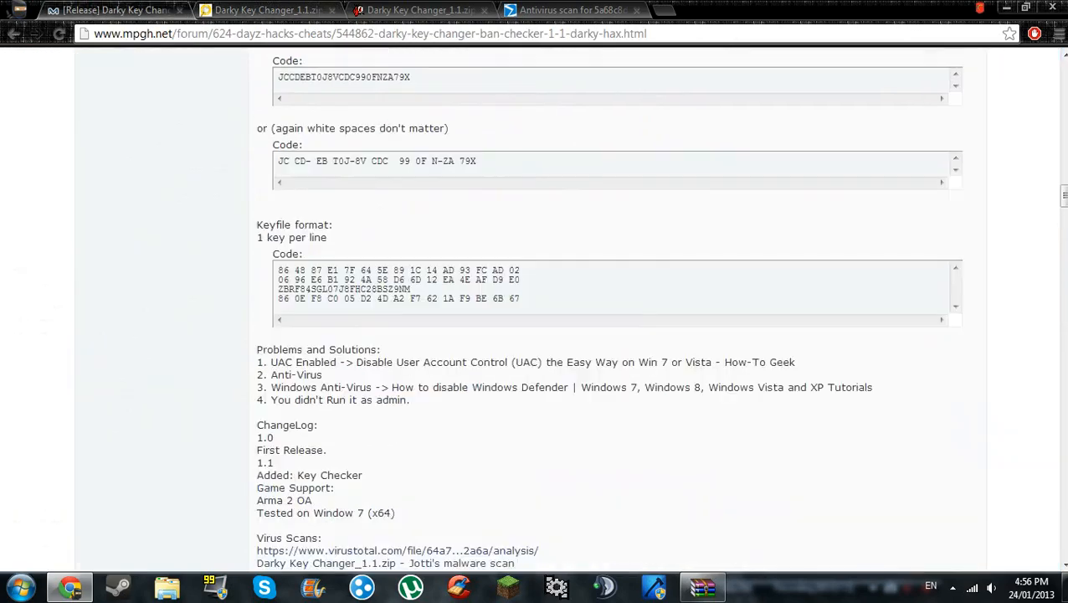
Step: Scroll the mpgh.net thread to the key changing and bulk-check result screenshots
scroll("up", 3)
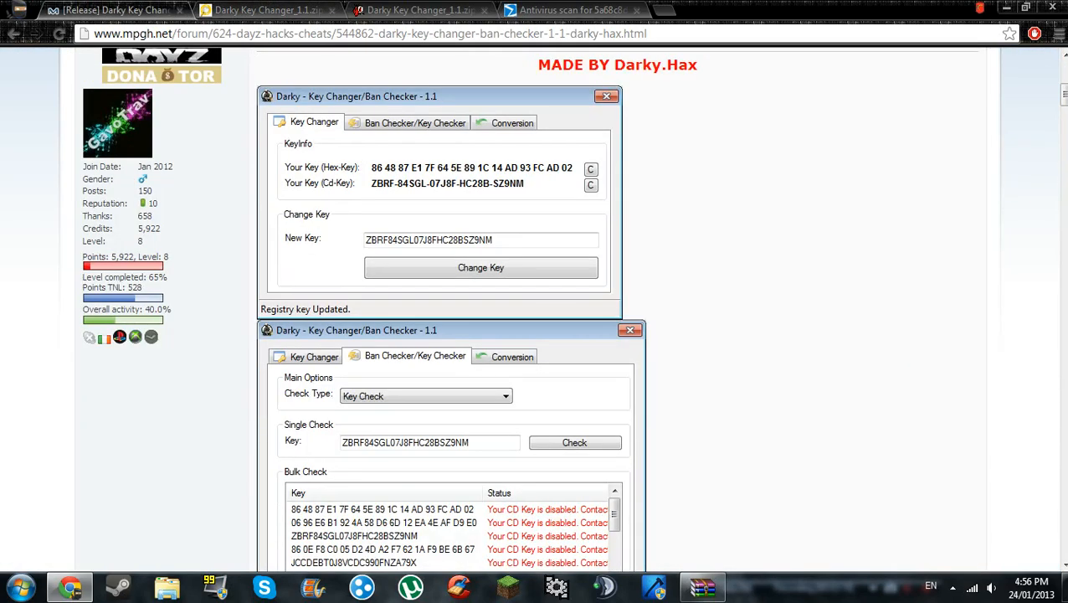
scroll("down", 3)
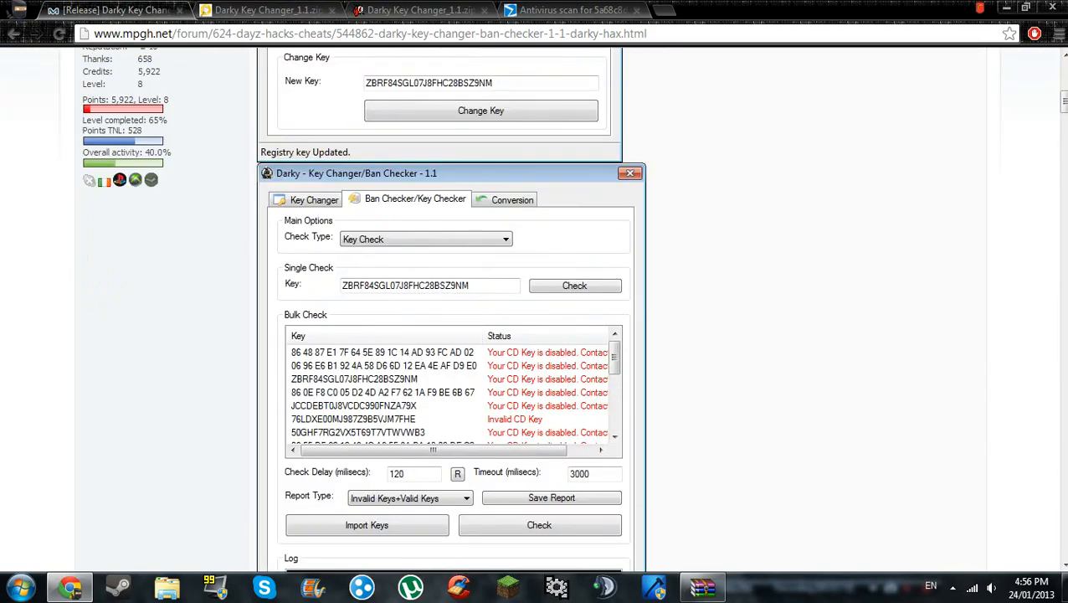